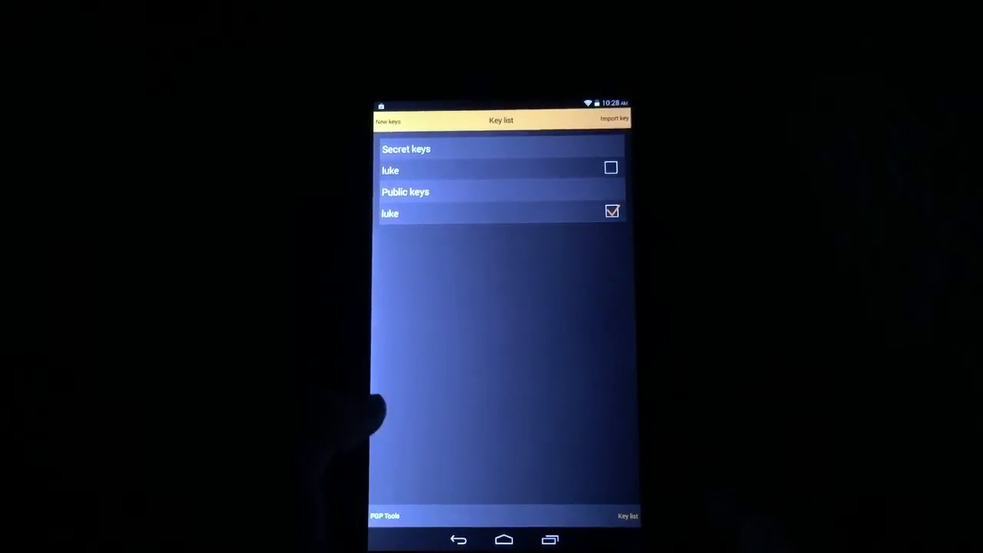
- Start a new key pair from the key list via New keys
click(387, 121)
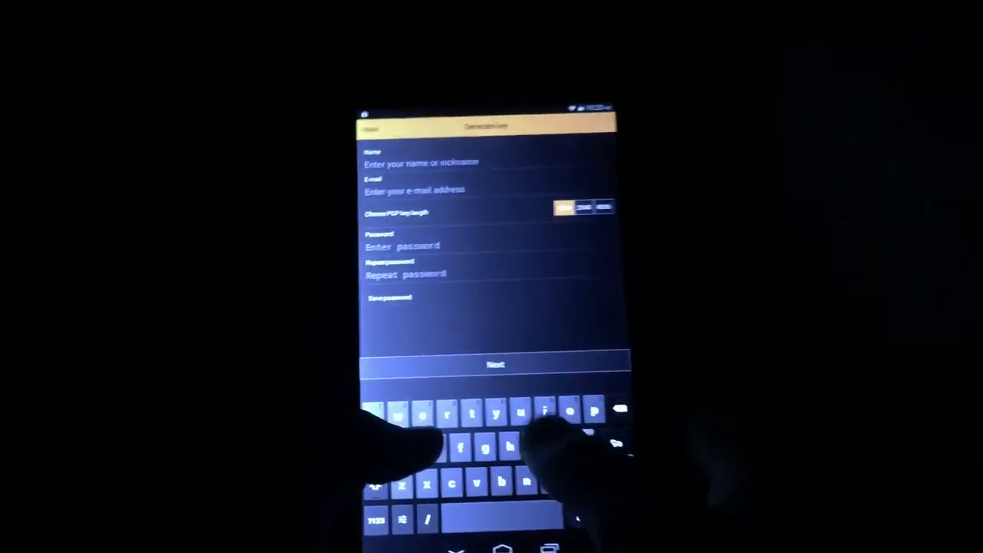
- Create the key 'luke' with an ask.com e-mail and matching password, then submit it
text(luke)
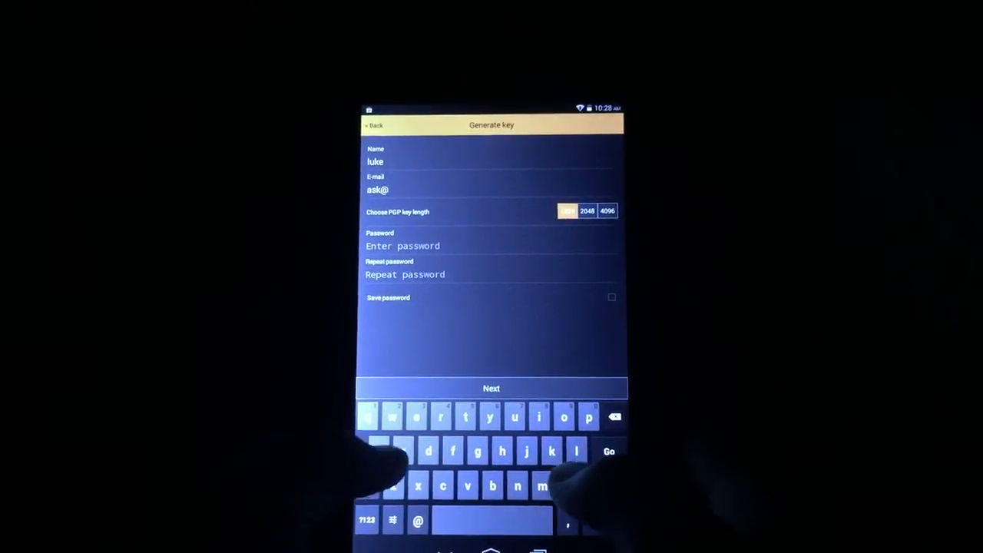
text(ask.com)
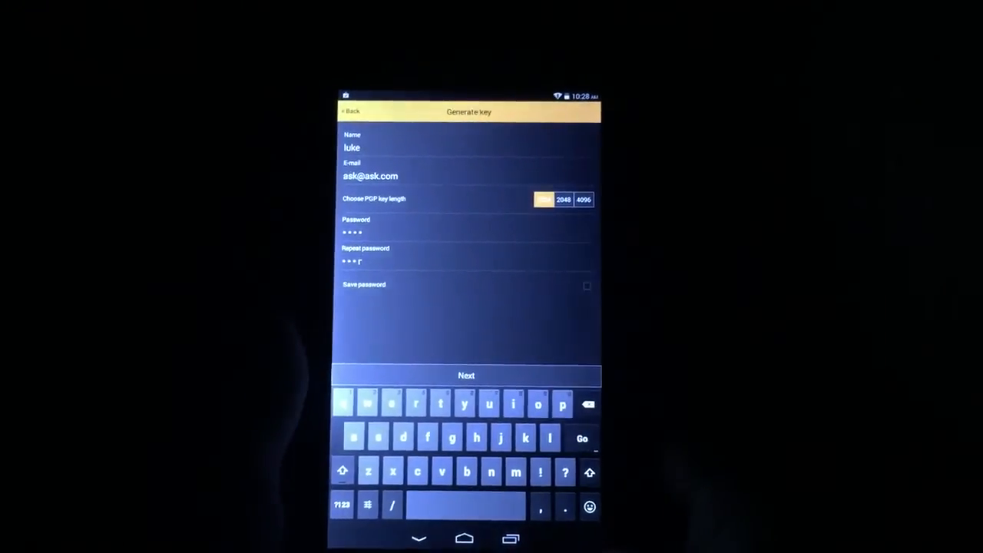
click(466, 375)
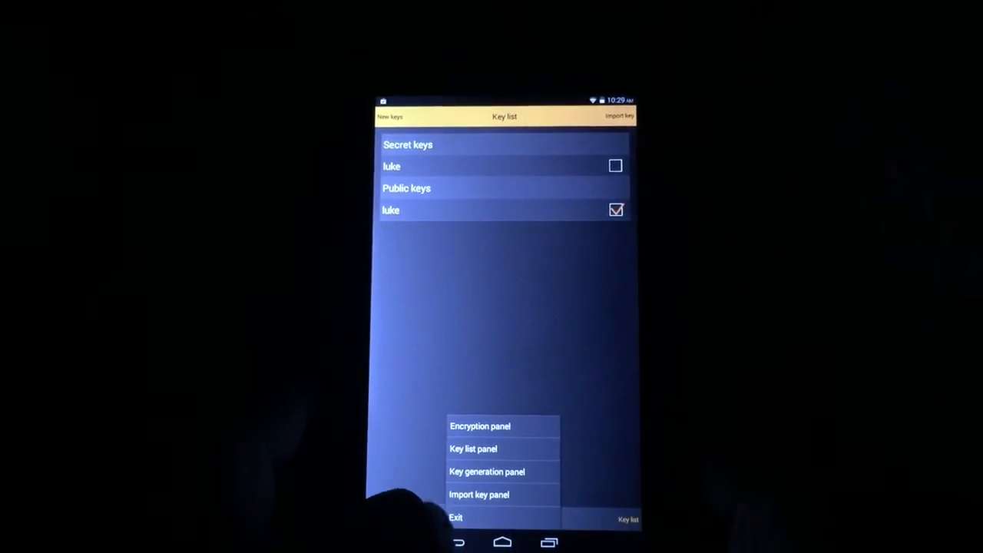
- Move from luke's key list to the encryption panel
click(479, 425)
text(test t)
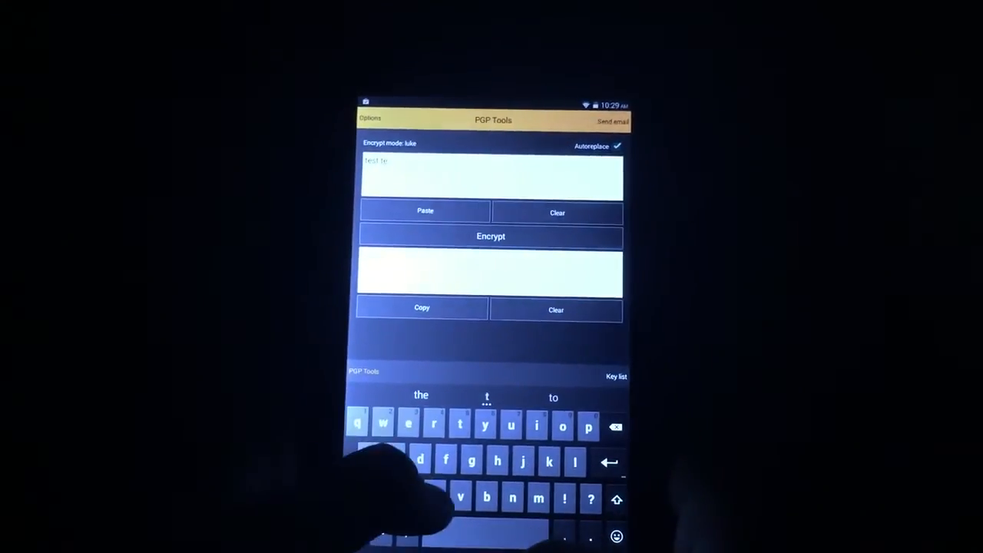
- Encrypt 'test text' for luke into a PGP message block
click(490, 236)
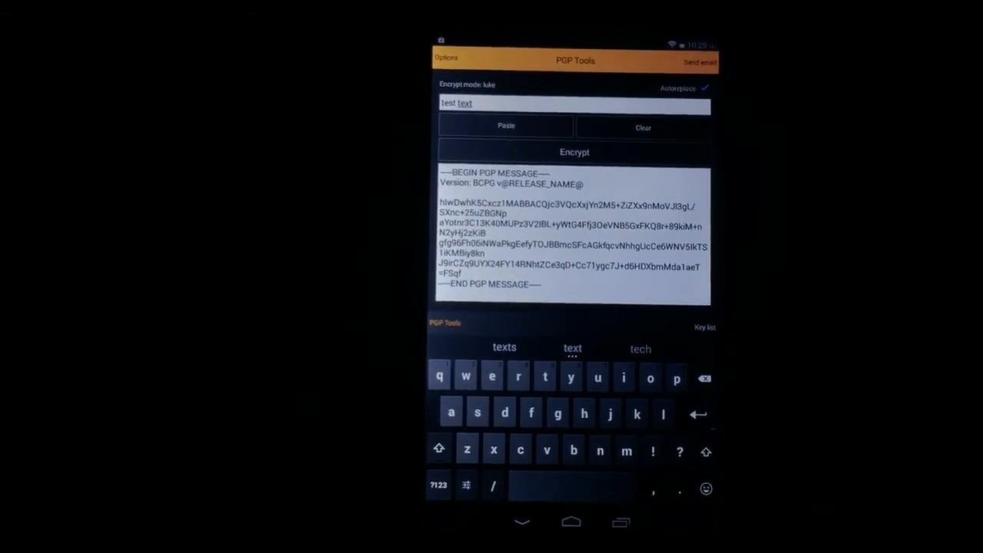
click(697, 62)
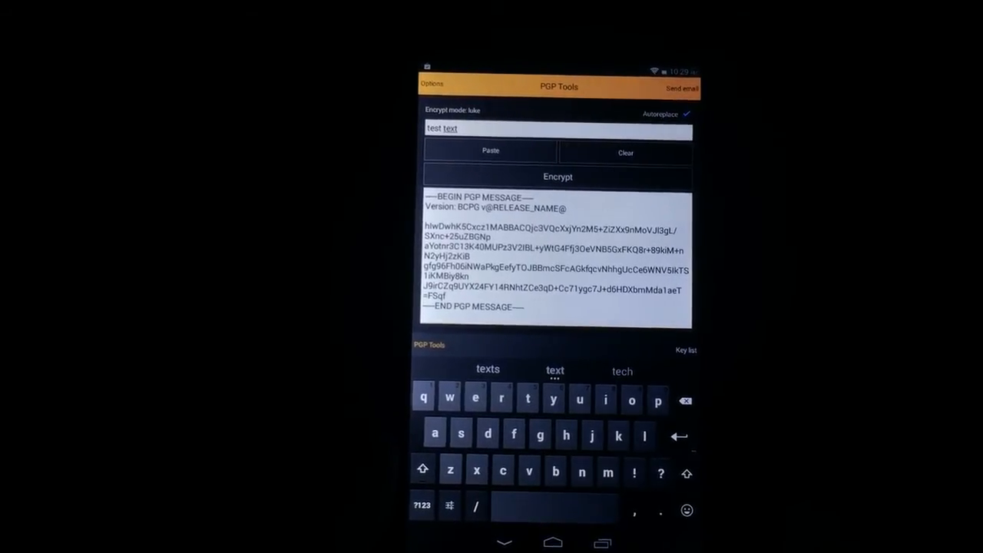
- Clear the plain-text and encrypted-result boxes
click(625, 152)
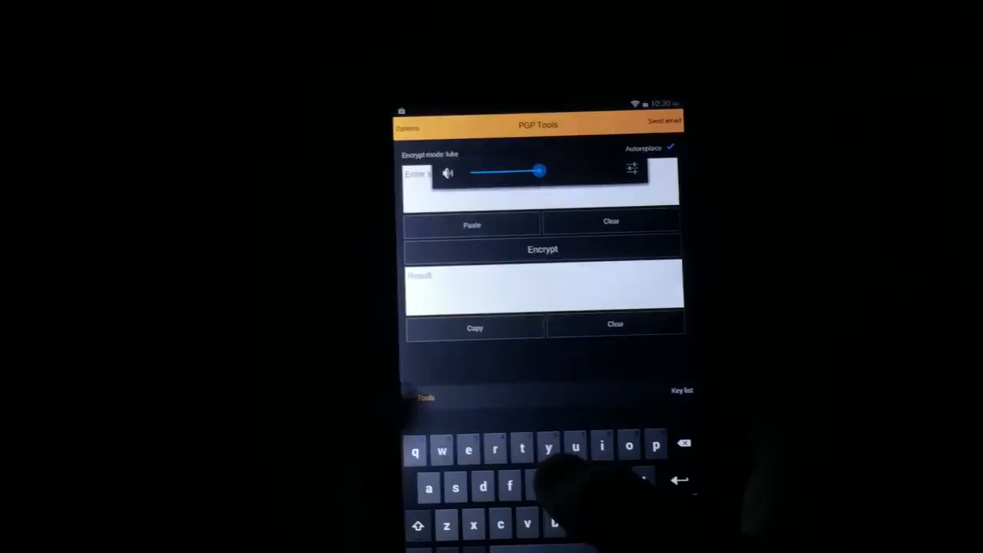
- Enter 'test text two' as the new plain text and dismiss the keyboard
text(test)
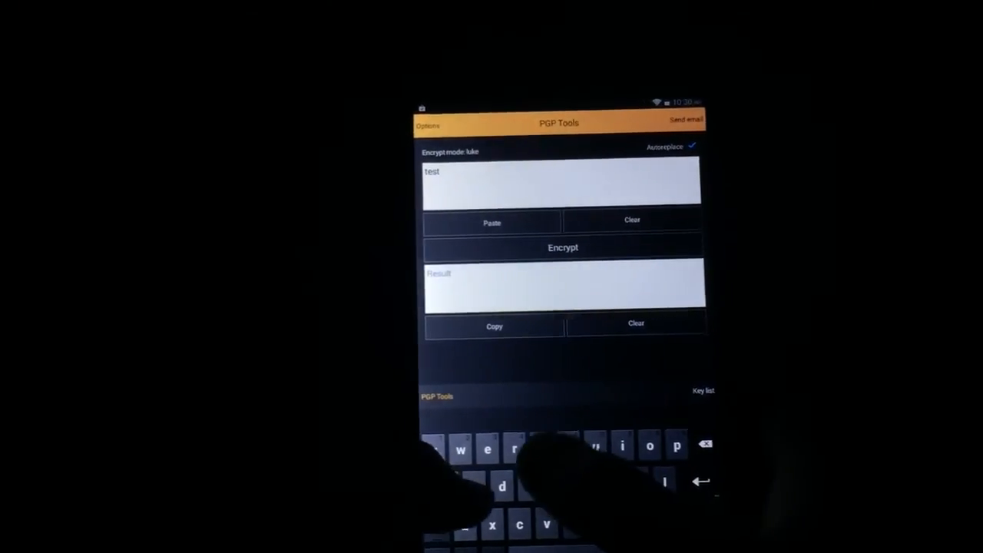
text(text two)
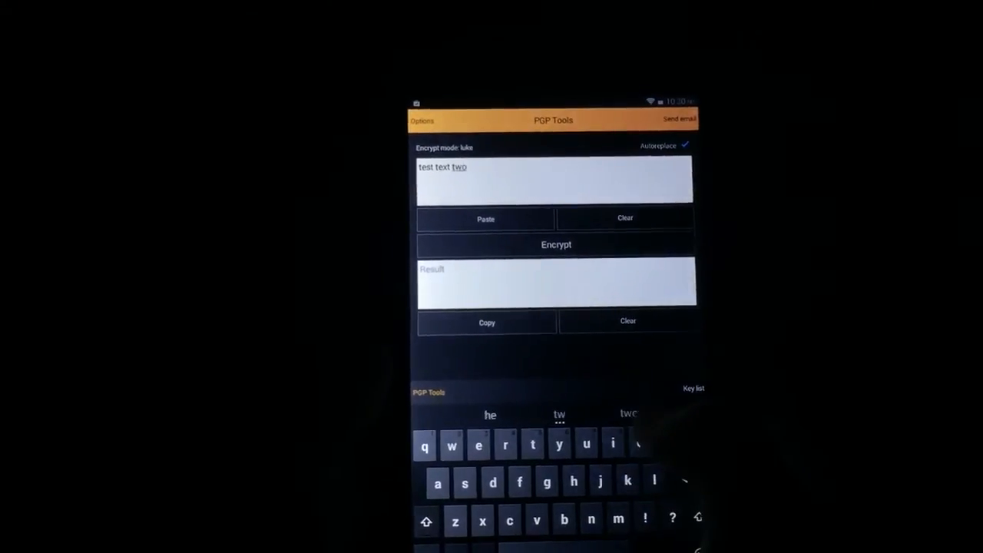
click(556, 244)
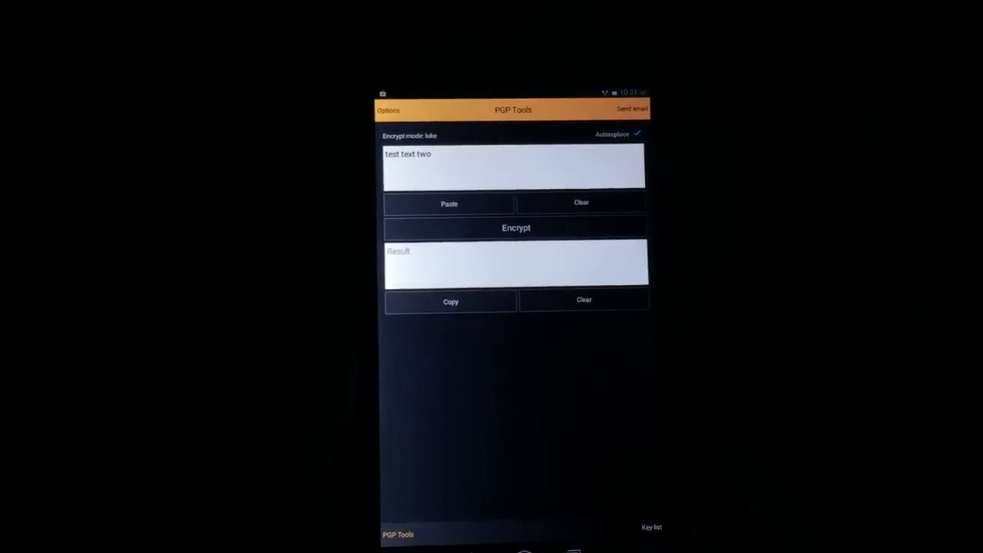
- Bring up the panel menu listing encryption, key list, key generation and import
click(388, 109)
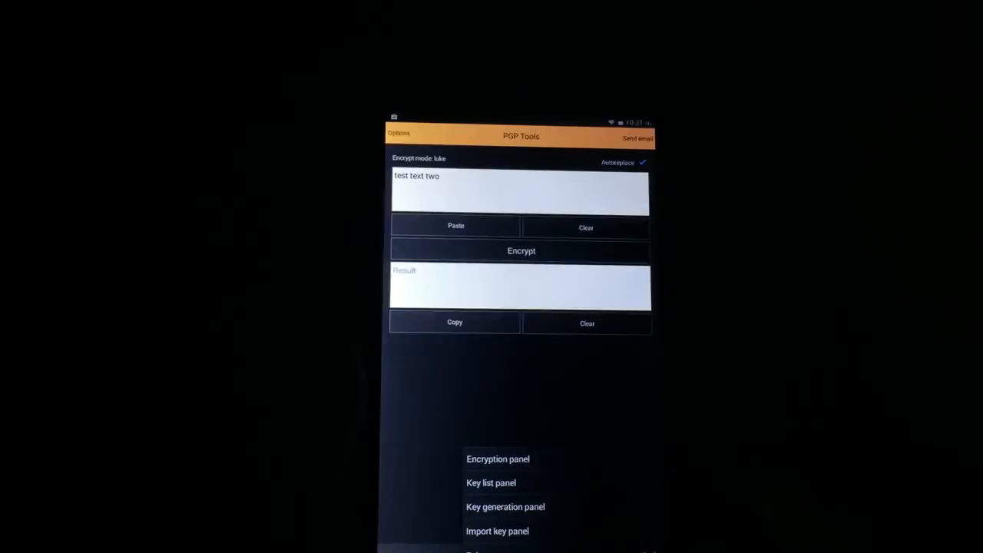